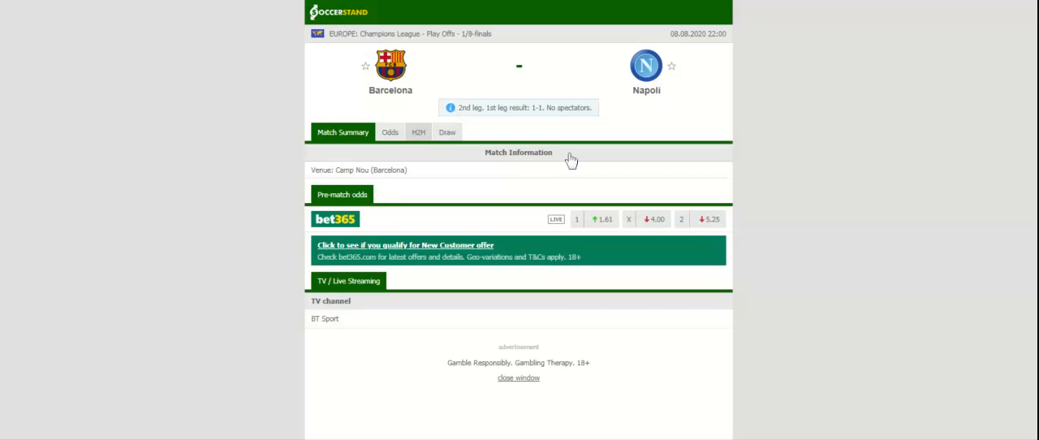
Show the H2H records listing Barcelona's and Napoli's recent results
click(418, 133)
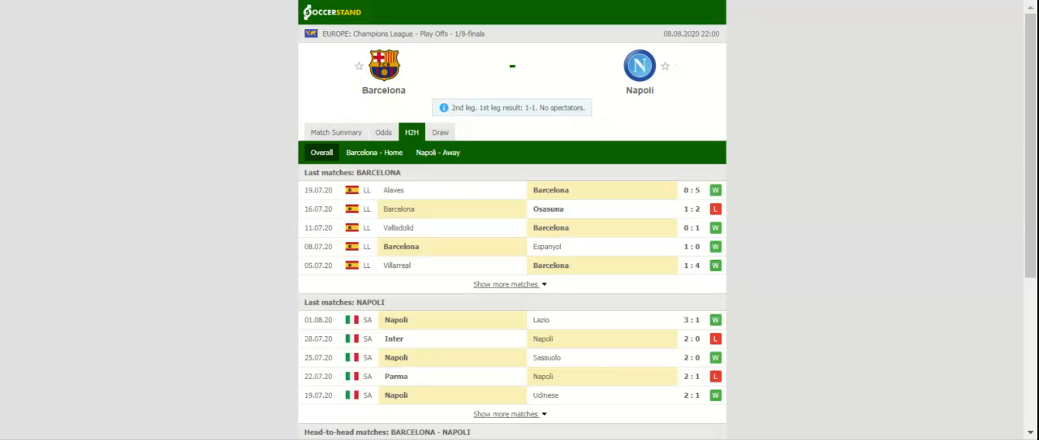
Switch the Barcelona vs Napoli match page from H2H to the bookmakers' Odds section
click(438, 153)
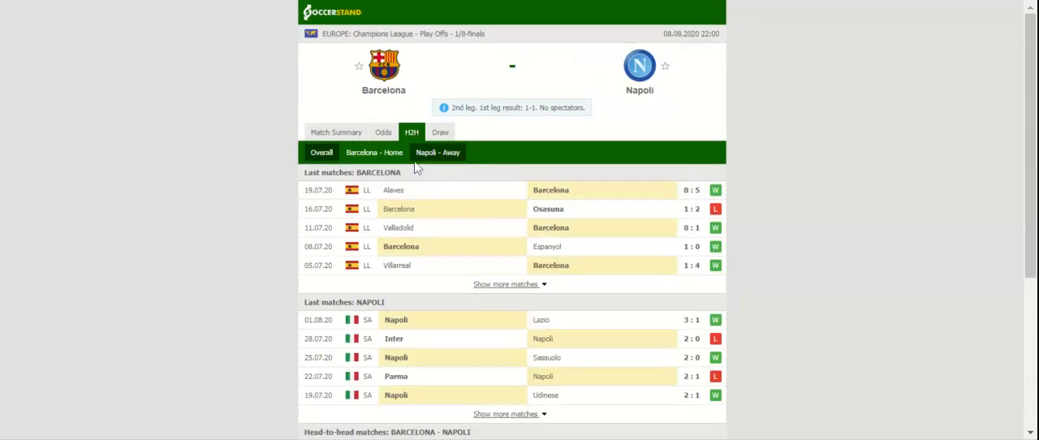
click(382, 131)
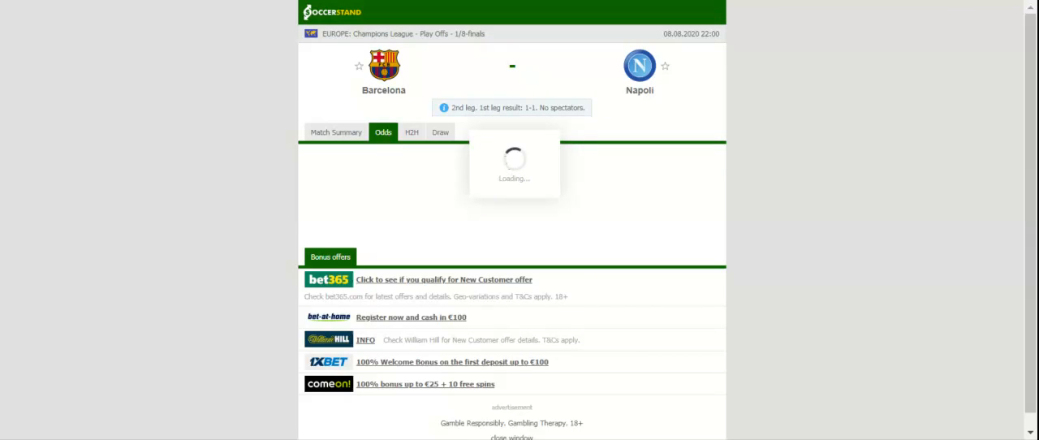
Browse the O/U and EH handicap markets, then show the DC double chance prices
click(383, 132)
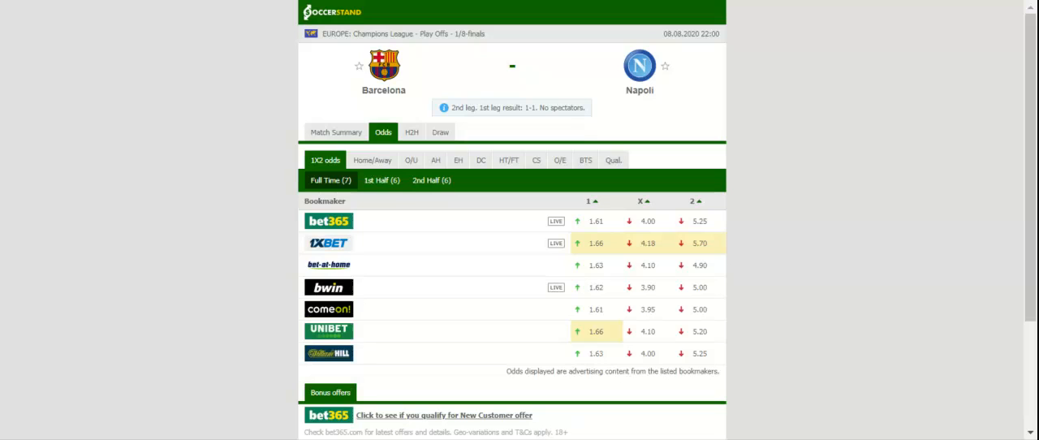
click(411, 159)
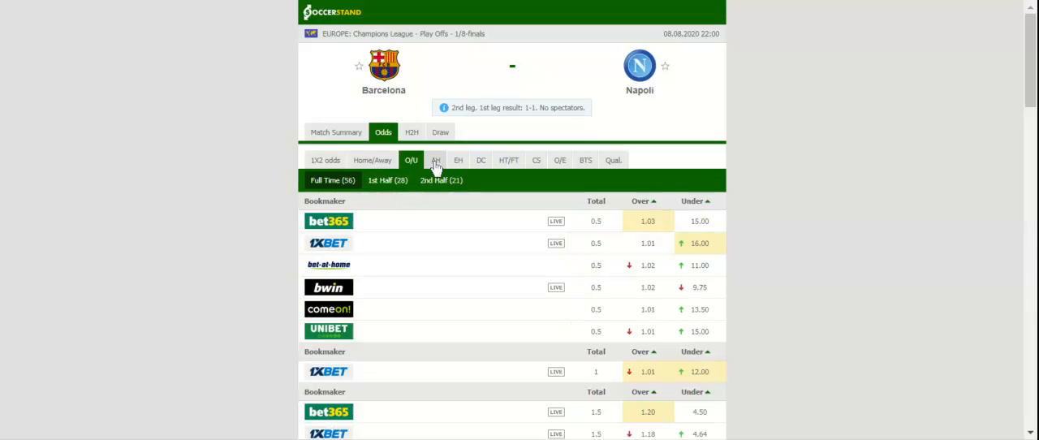
click(457, 159)
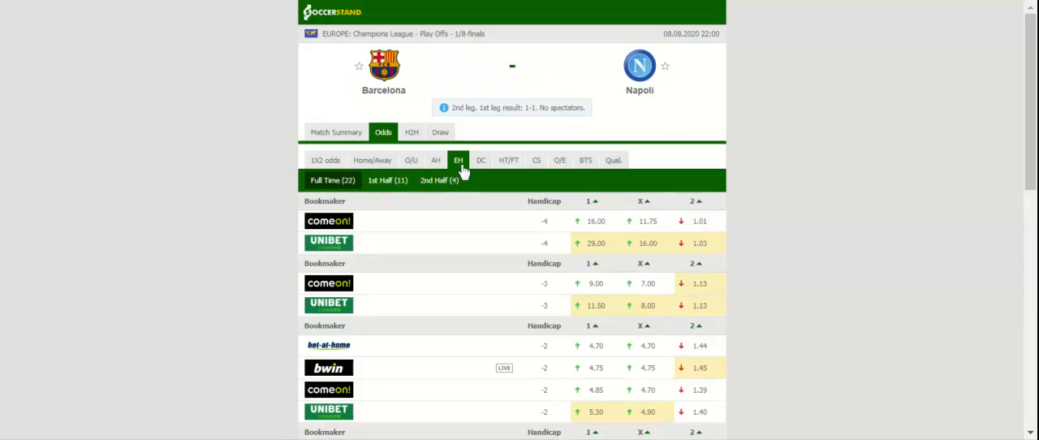
click(481, 159)
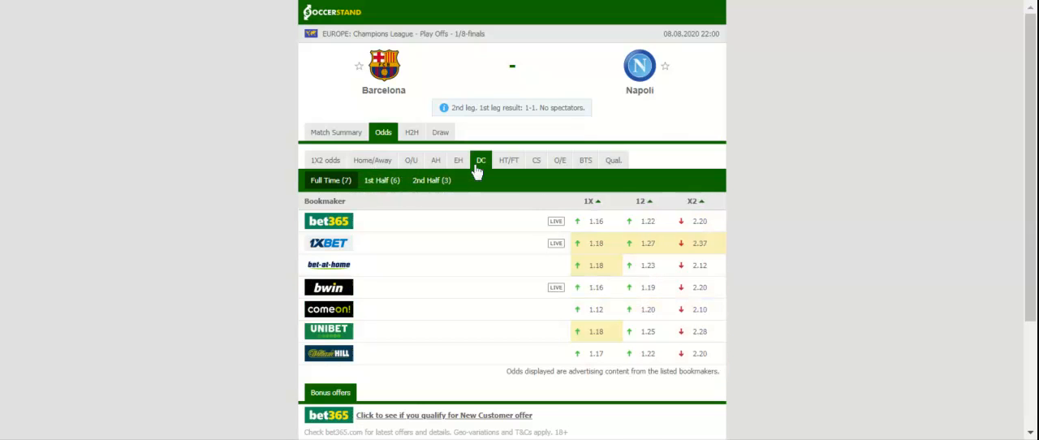